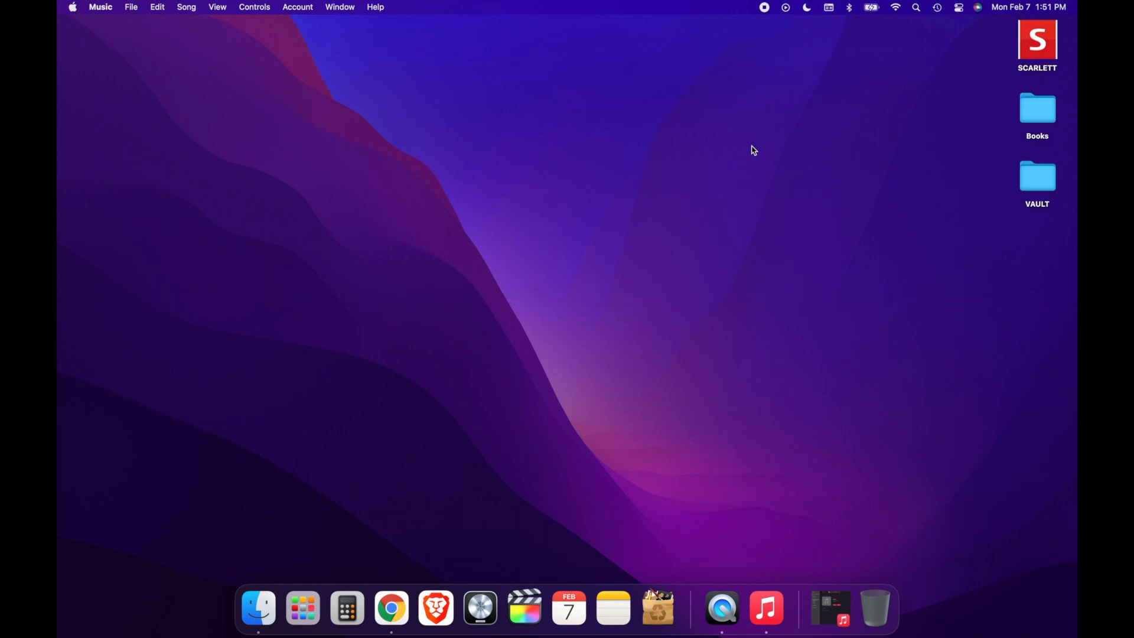
{"action": "mouse_move", "coordinate": [578, 274]}
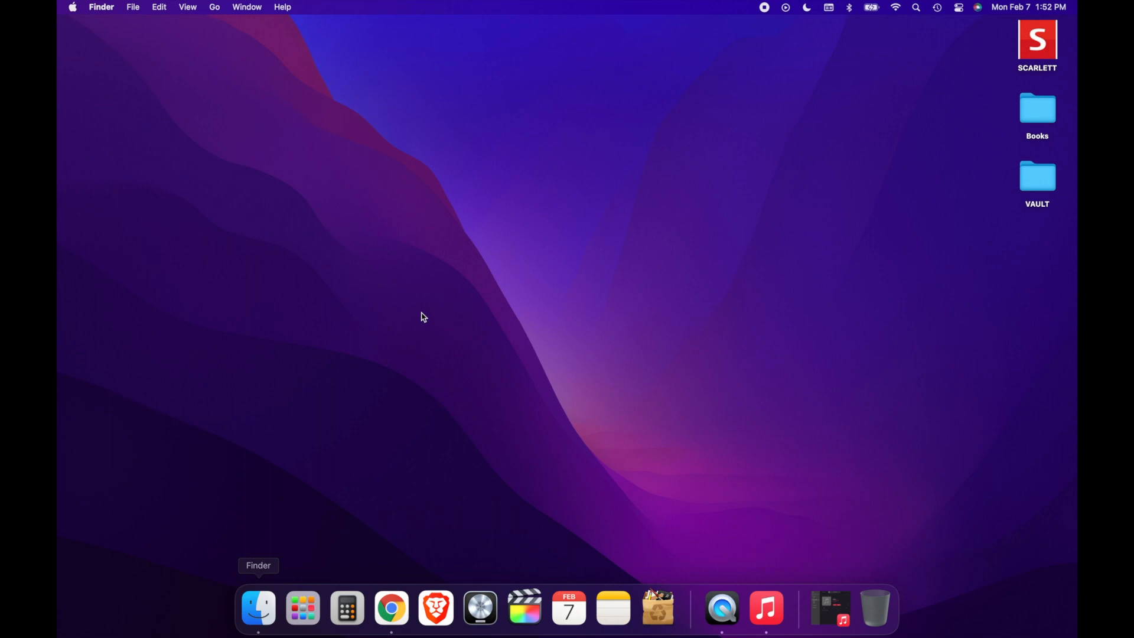
- Open a Finder window from the Dock showing the Downloads folder
{"action": "left_click", "coordinate": [258, 608]}
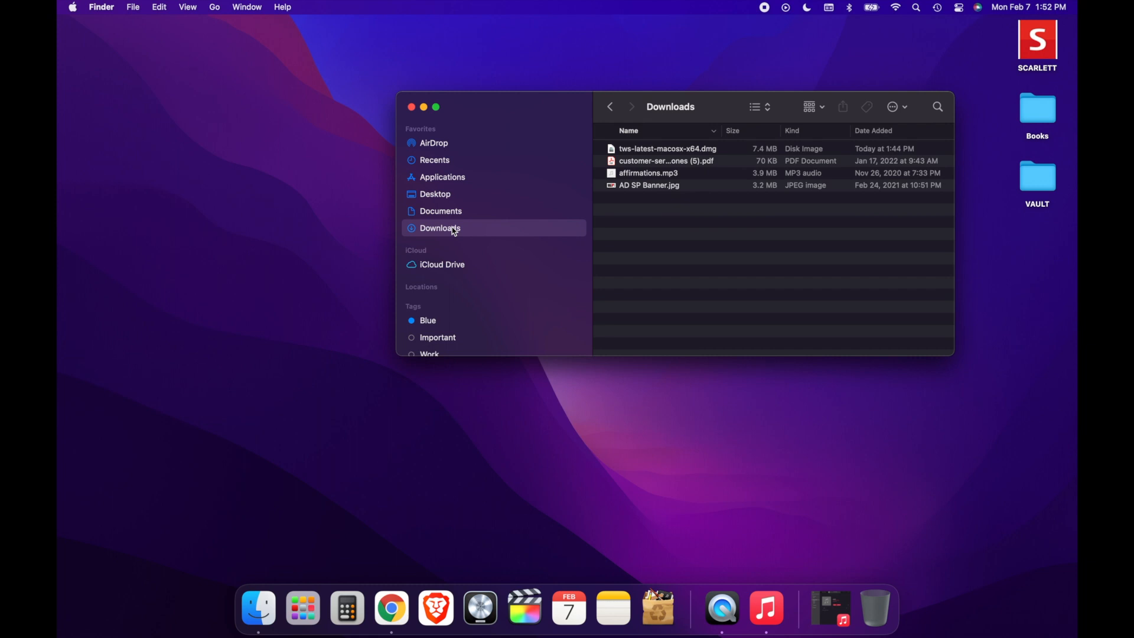
{"action": "mouse_move", "coordinate": [648, 258]}
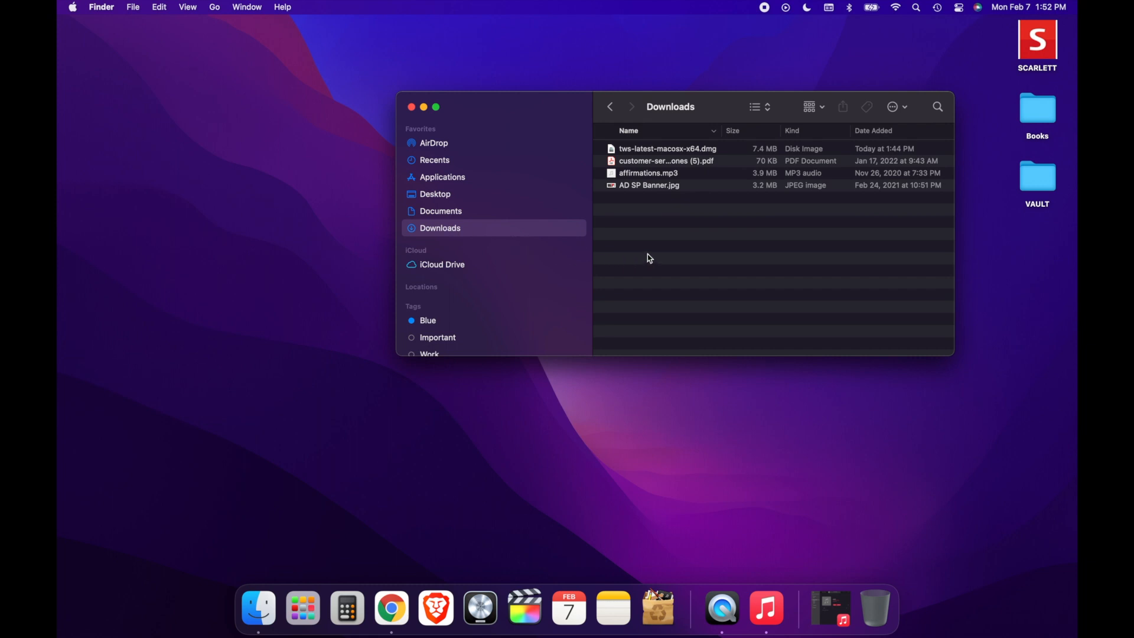
- Move tws-latest-macosx-x64.dmg from Downloads to the Trash
{"action": "left_click", "coordinate": [667, 149]}
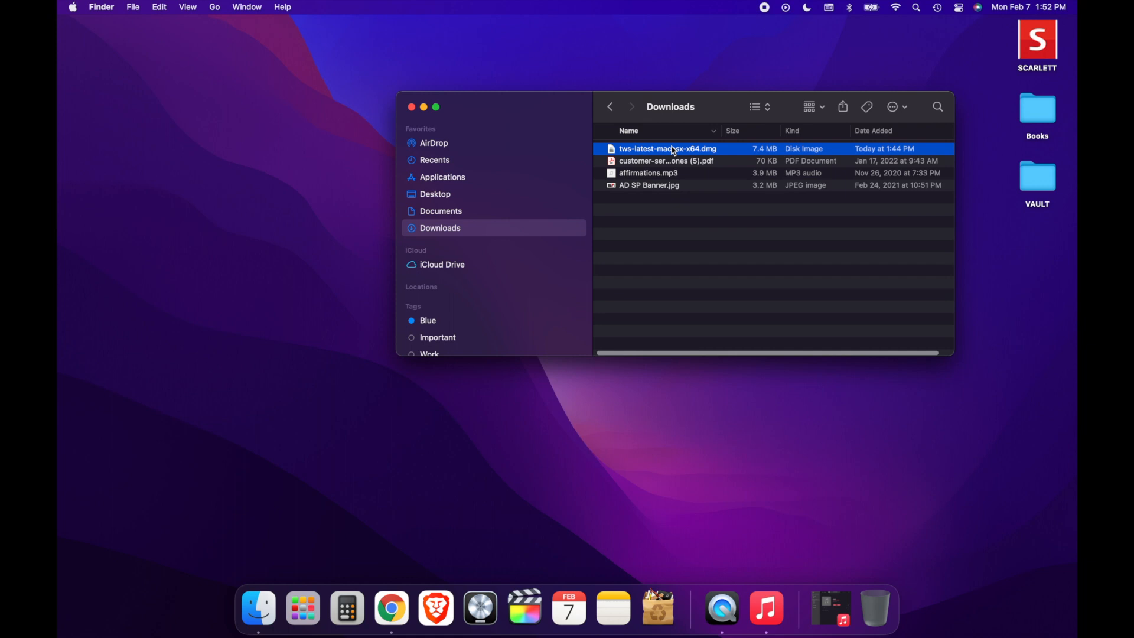
{"action": "right_click", "coordinate": [667, 149]}
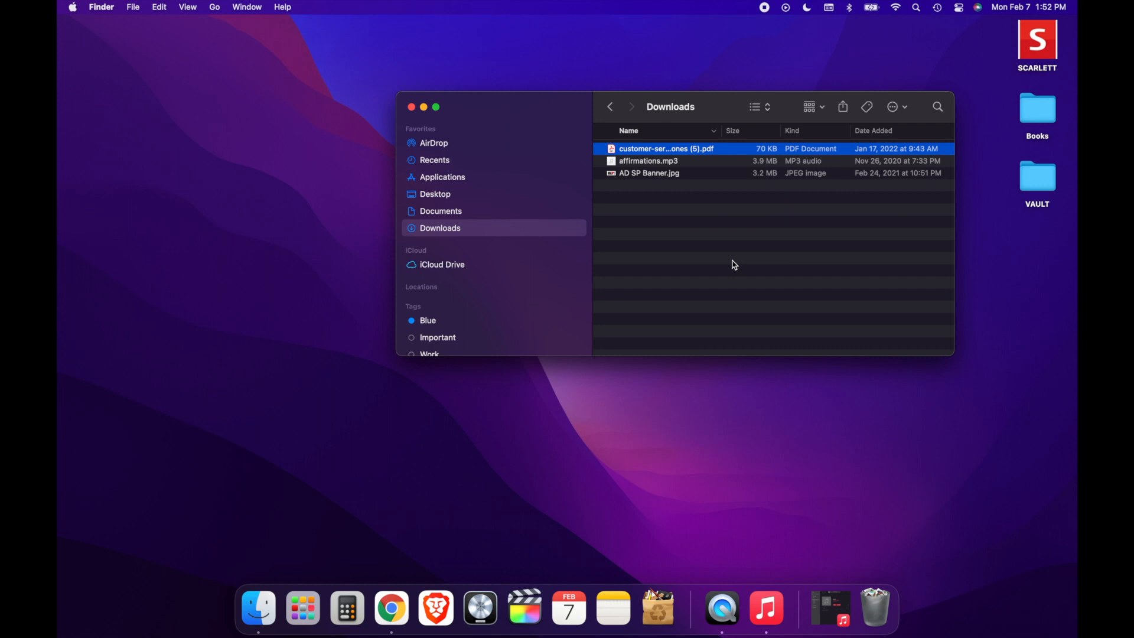
{"action": "mouse_move", "coordinate": [874, 607]}
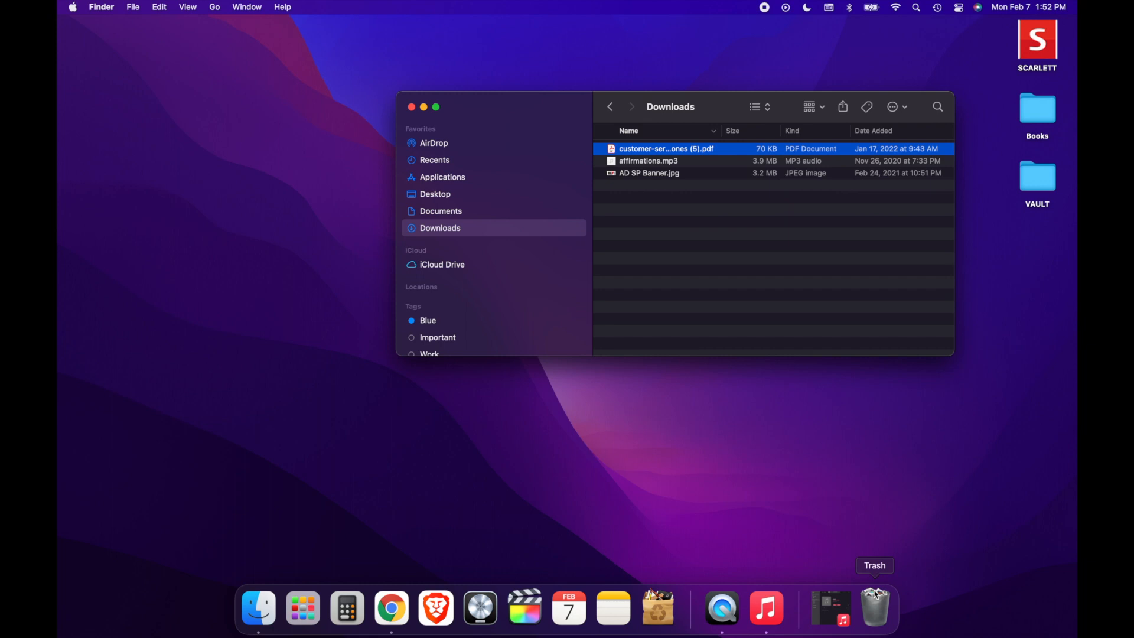
- Open the Trash from the Dock to view the tws-latest-macosx-x64.dmg disk image
{"action": "left_click", "coordinate": [873, 606]}
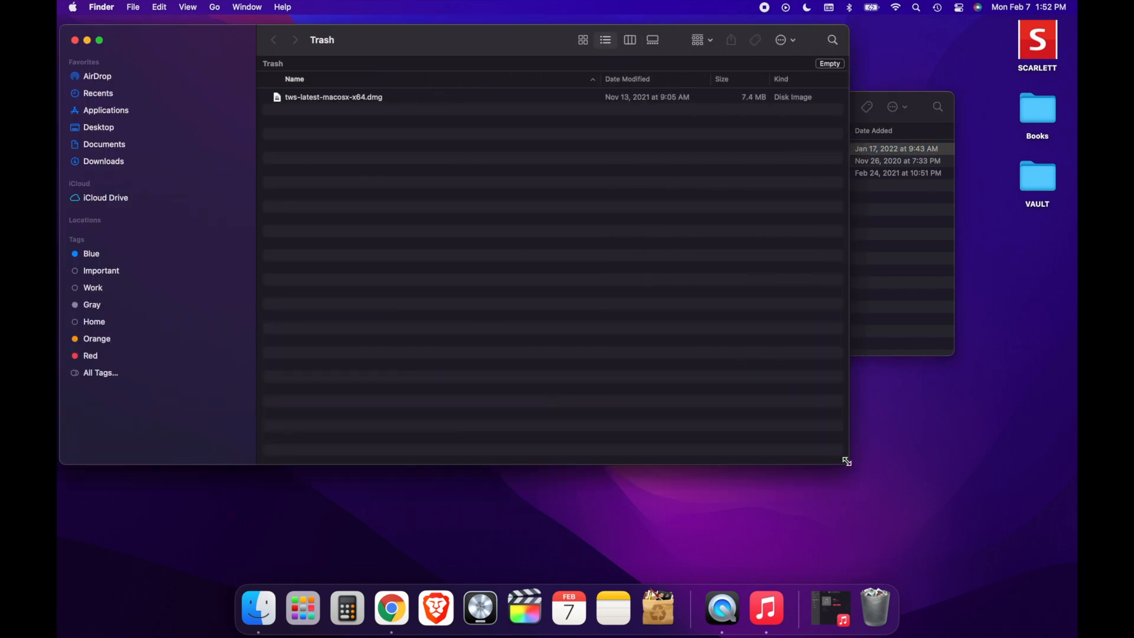
{"action": "mouse_move", "coordinate": [625, 121]}
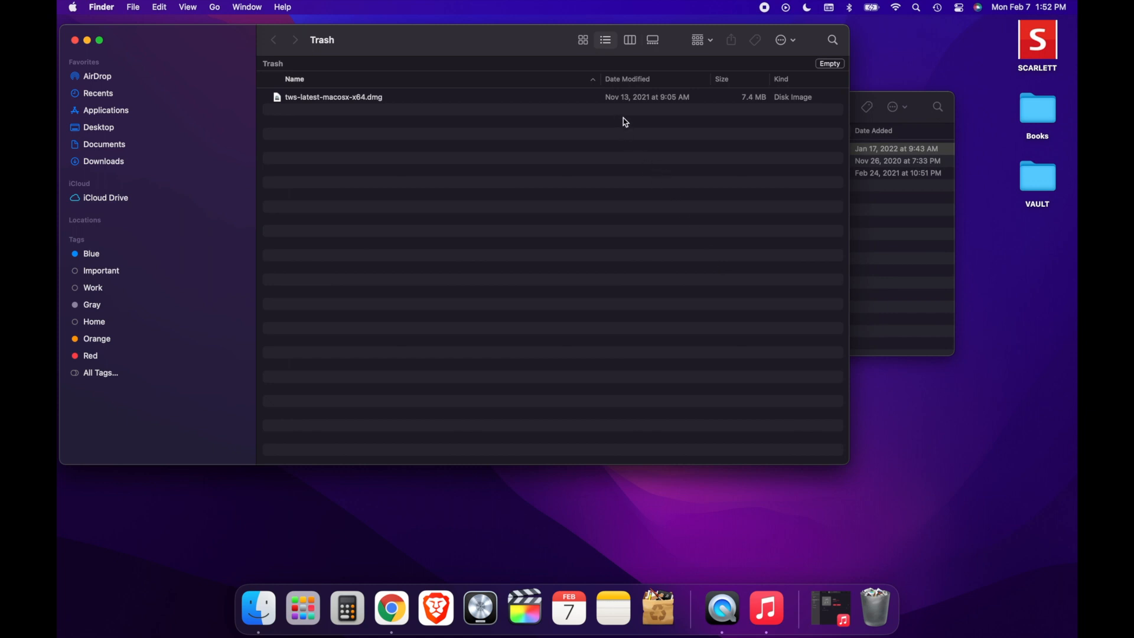
{"action": "mouse_move", "coordinate": [736, 102]}
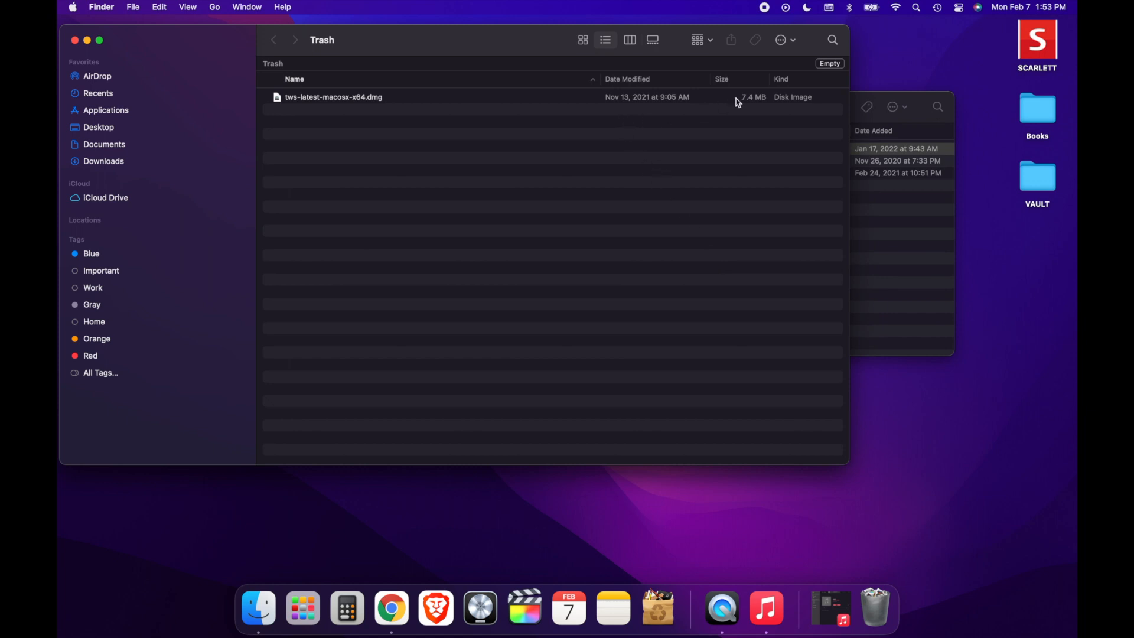
{"action": "mouse_move", "coordinate": [741, 99]}
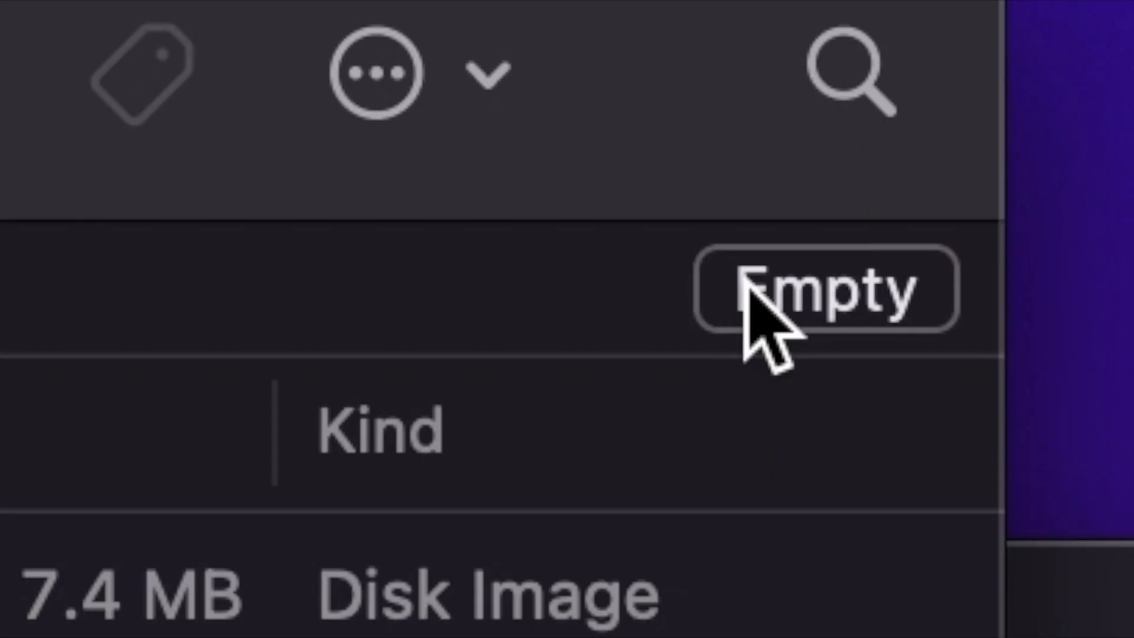
- Empty the Trash, confirming the erase, and close the Downloads window
{"action": "left_click", "coordinate": [829, 64]}
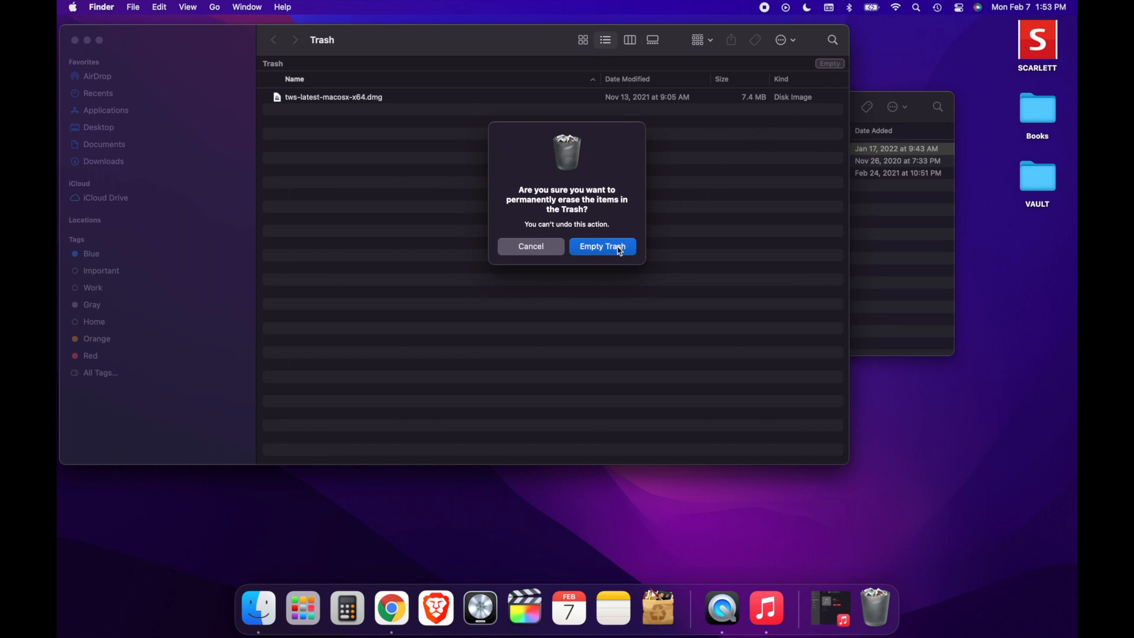
{"action": "left_click", "coordinate": [601, 246]}
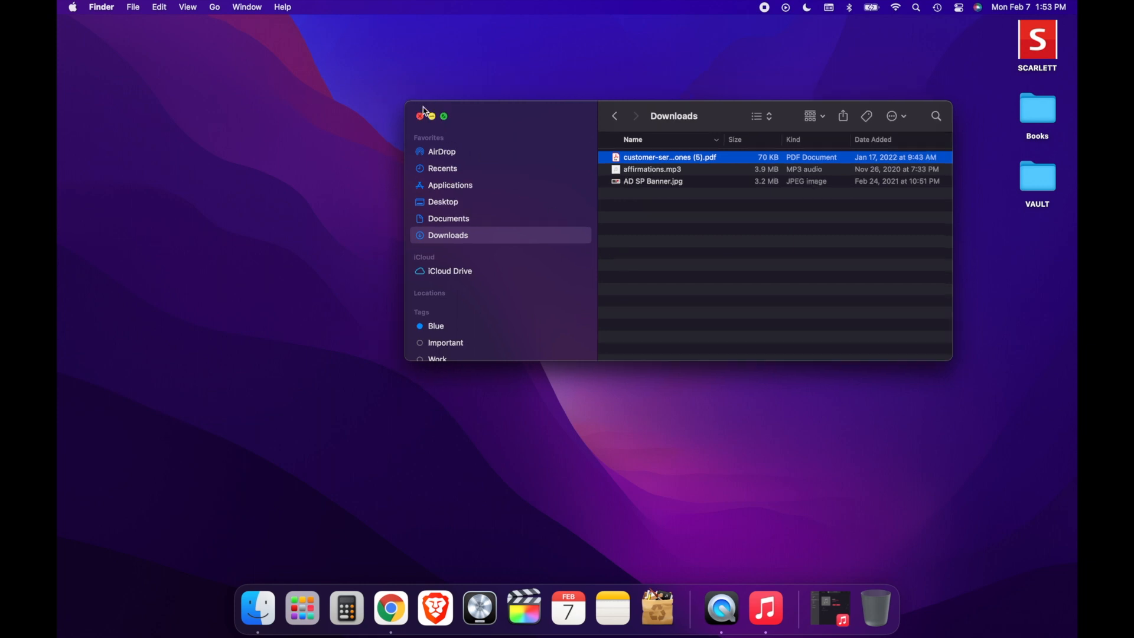
{"action": "left_click", "coordinate": [419, 116]}
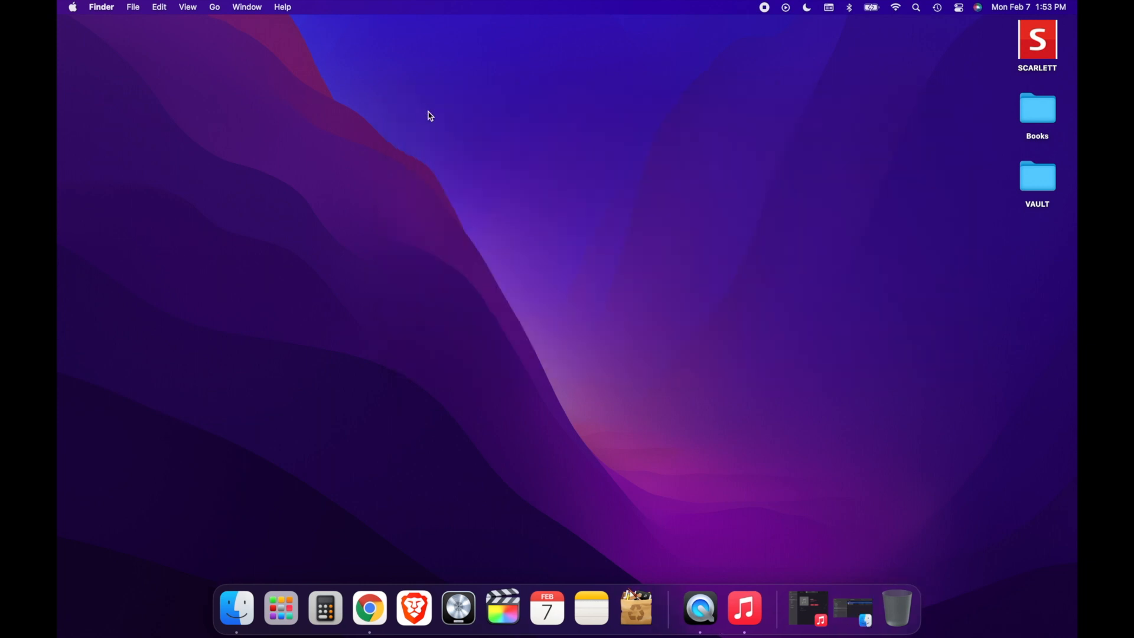